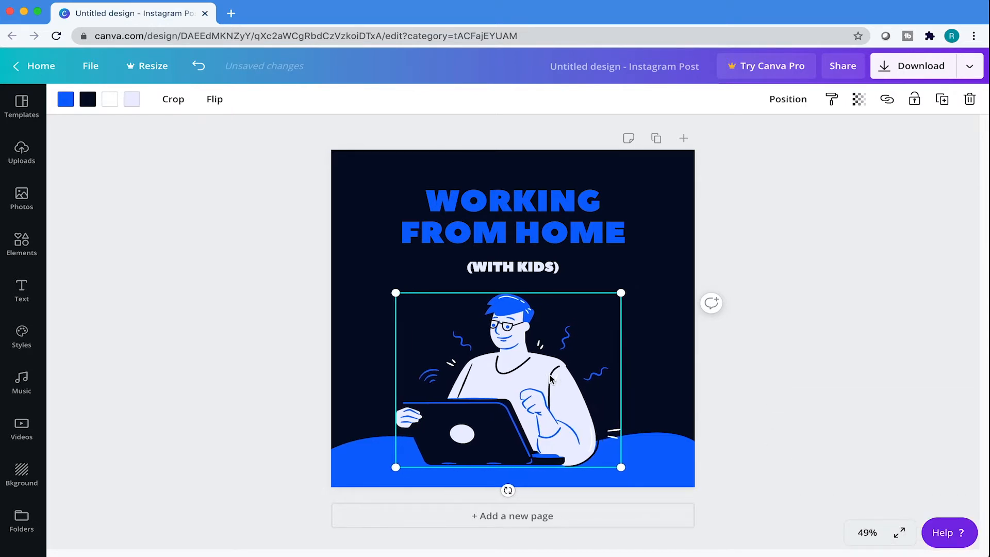
- Nudge the man-at-laptop illustration a small step on the cover
key("cmd+c")
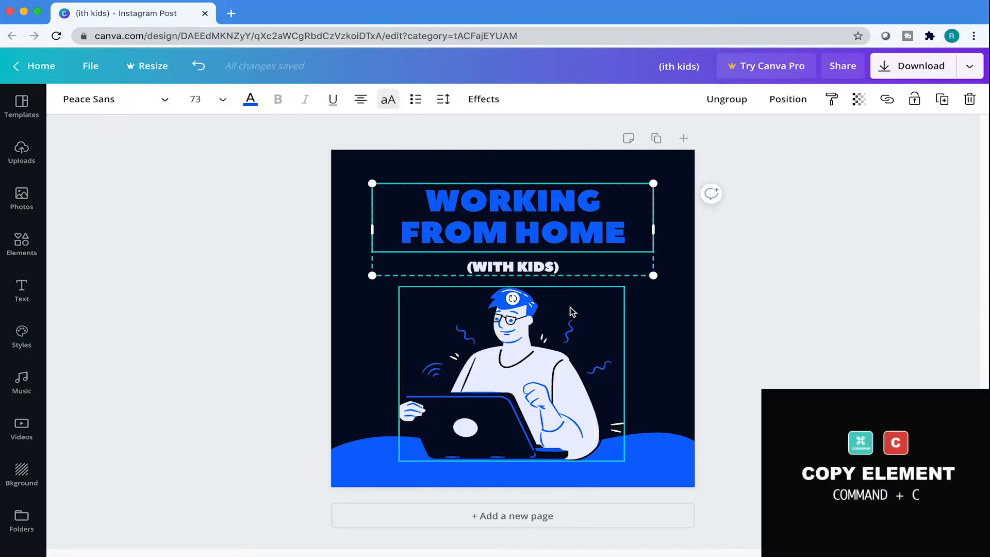
- Copy the cover's title group with Command+C
key("Cmd+V")
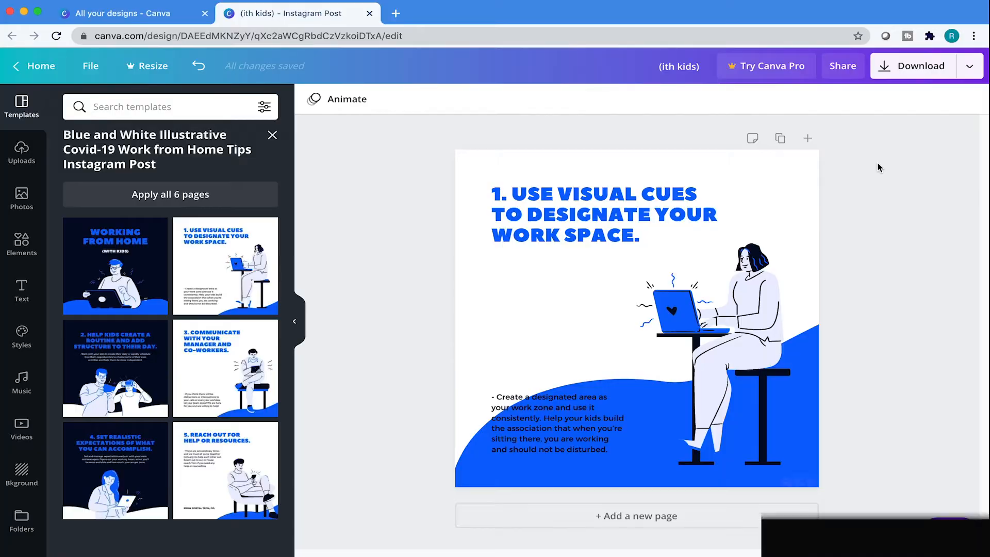
- Send the woman-at-desk illustration backward in the stacking order with Command+[
key("Cmd+[")
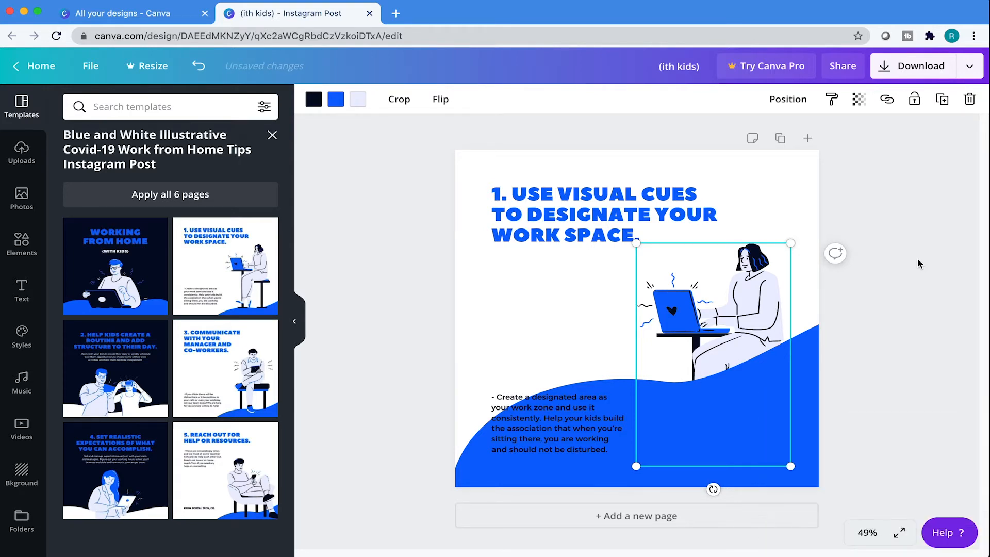
key("cmd+g")
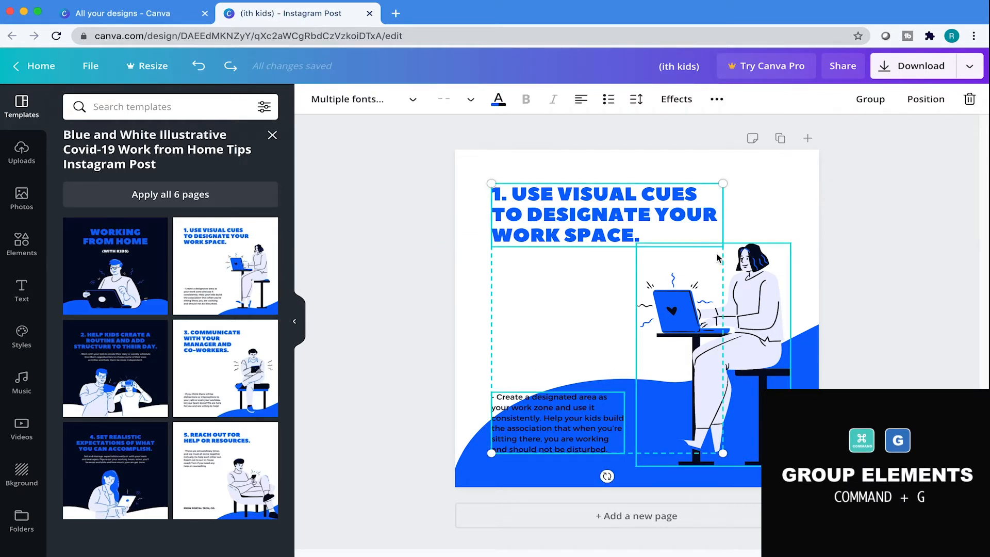
- Group the heading, body text and woman-at-desk illustration into one unit
key("cmd+shift+g")
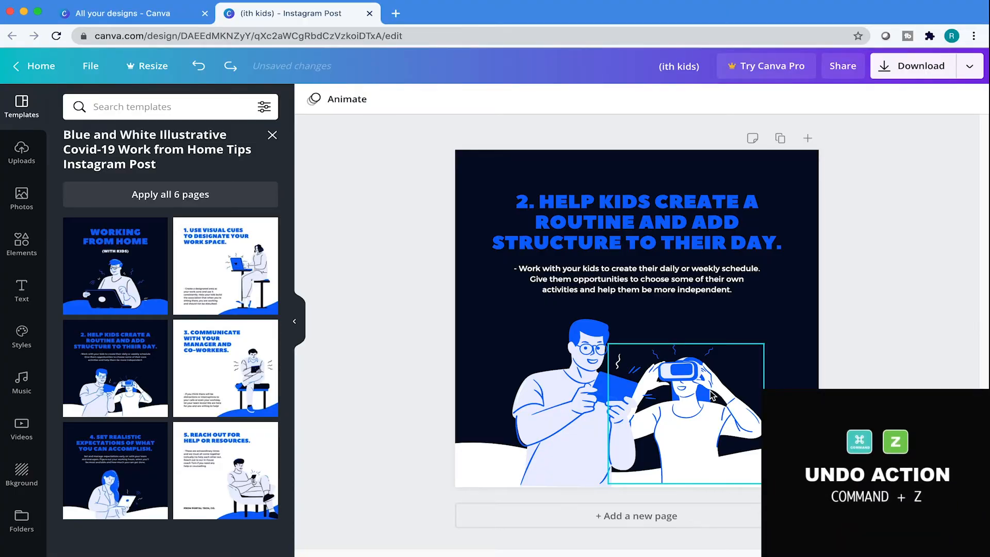
- Drag the VR-headset girl illustration up and right over the tip text
left_click_drag(685, 395, 742, 342)
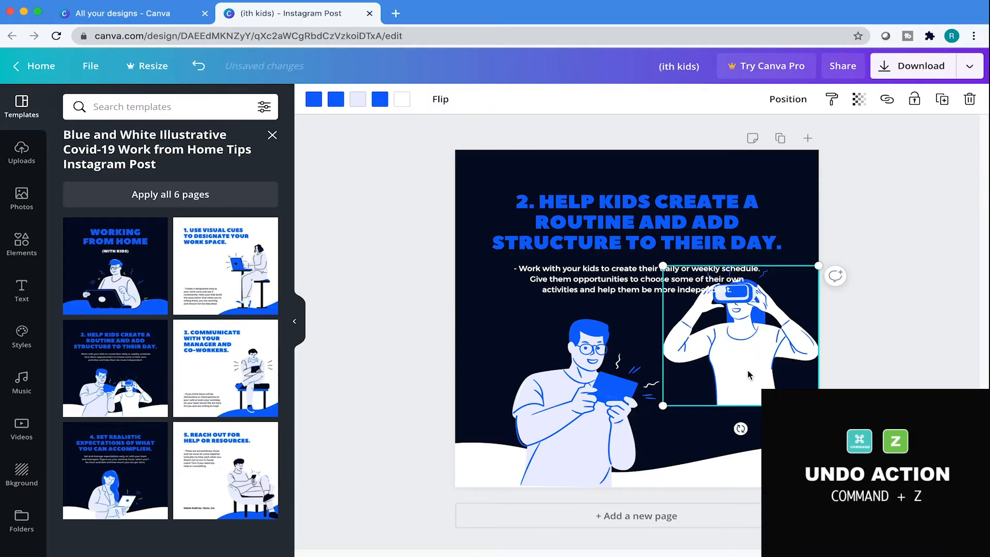